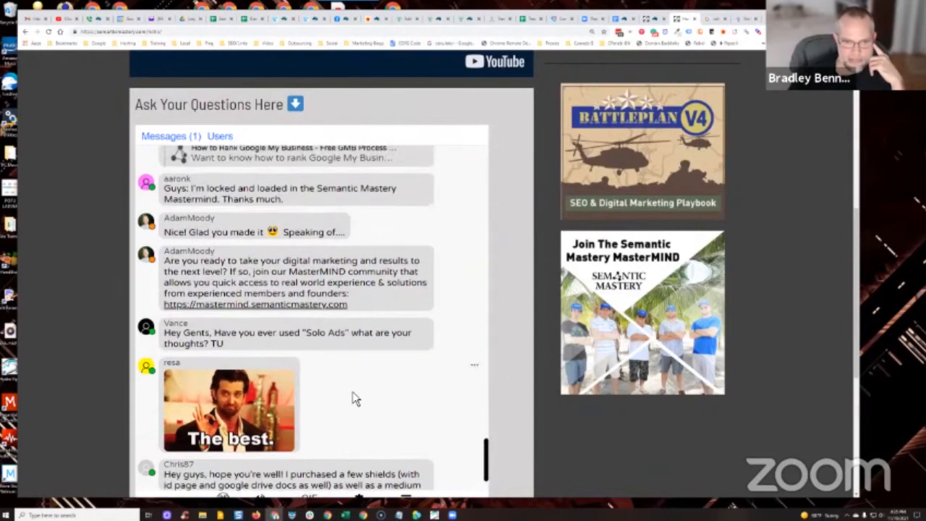
pyautogui.moveTo(361, 385)
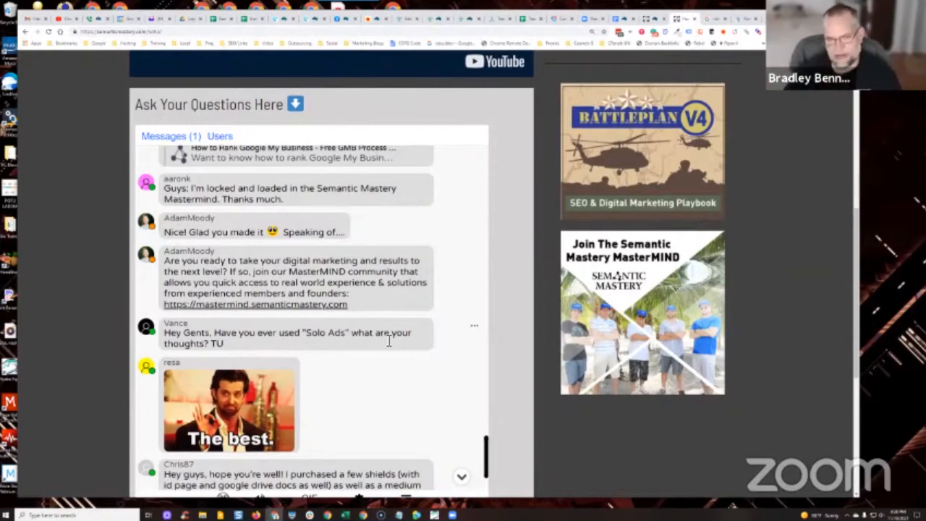
pyautogui.scroll(-3)
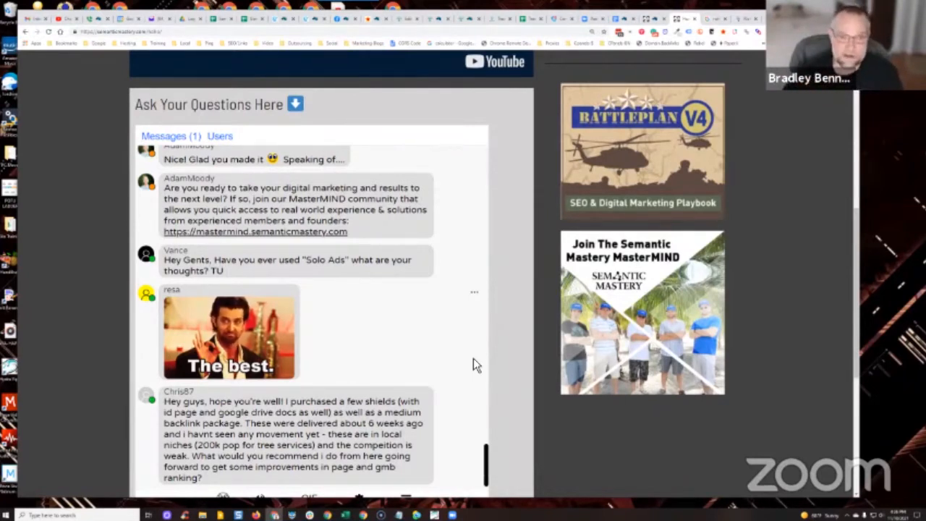
pyautogui.moveTo(480, 383)
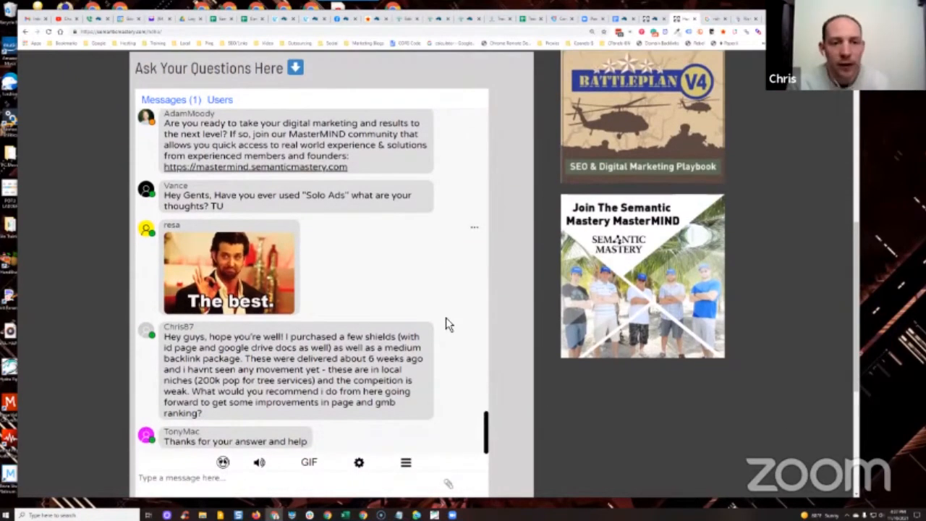
pyautogui.scroll(3)
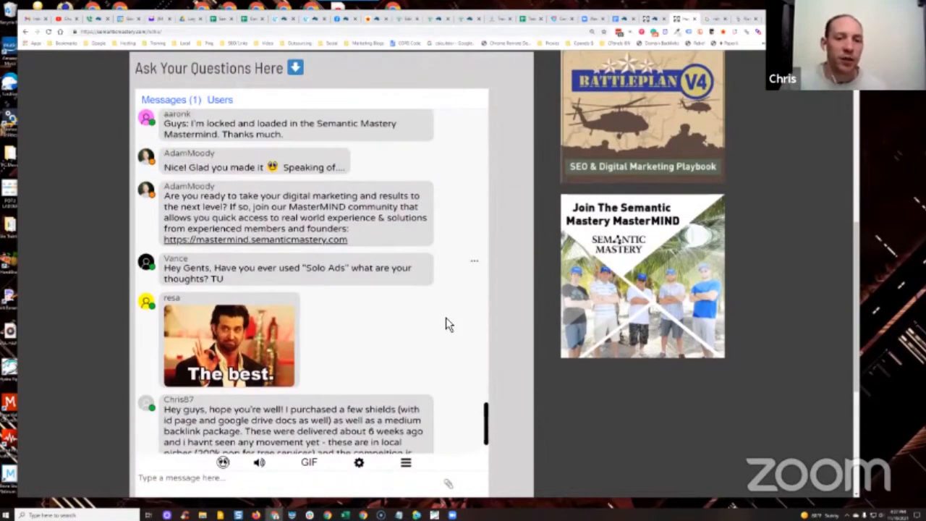
pyautogui.scroll(3)
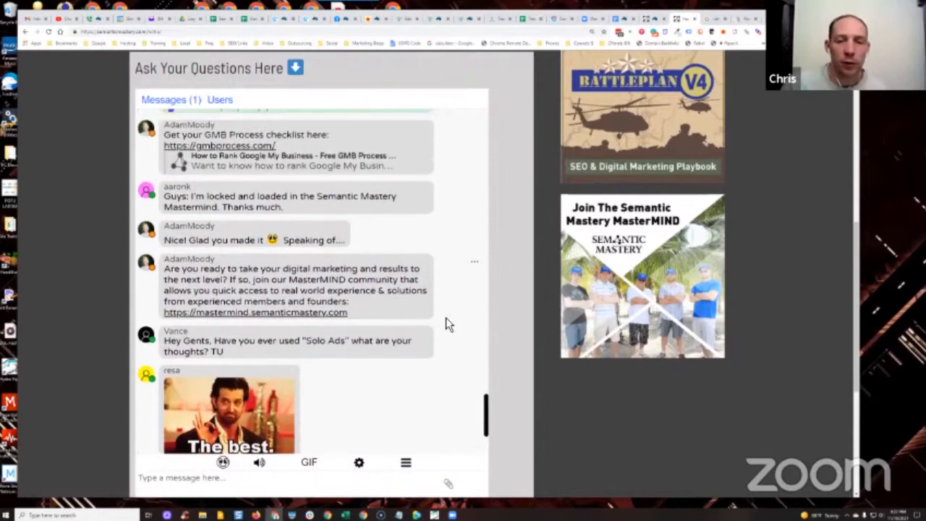
pyautogui.scroll(-3)
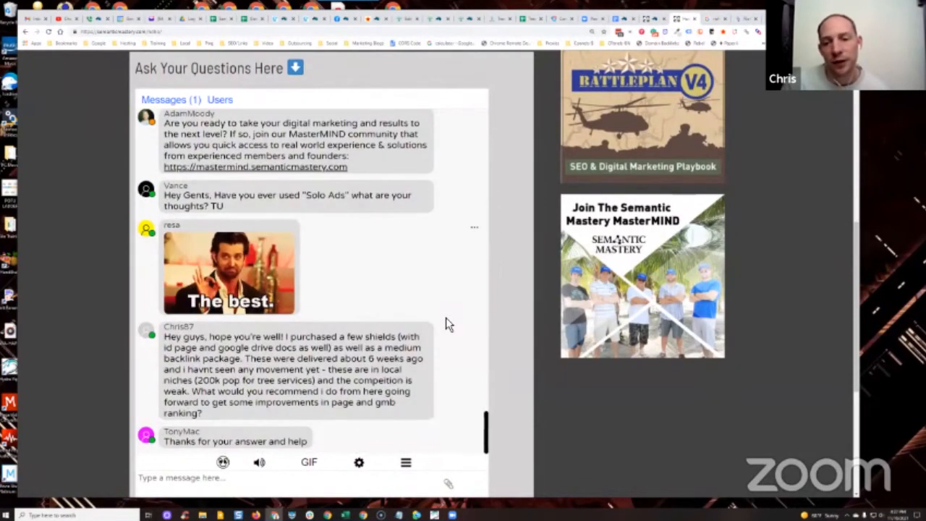